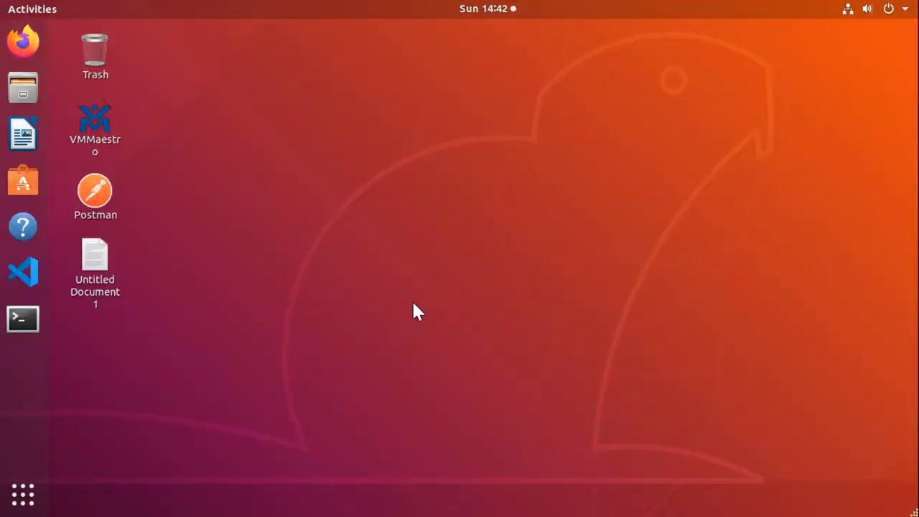
mouse_move(23, 319)
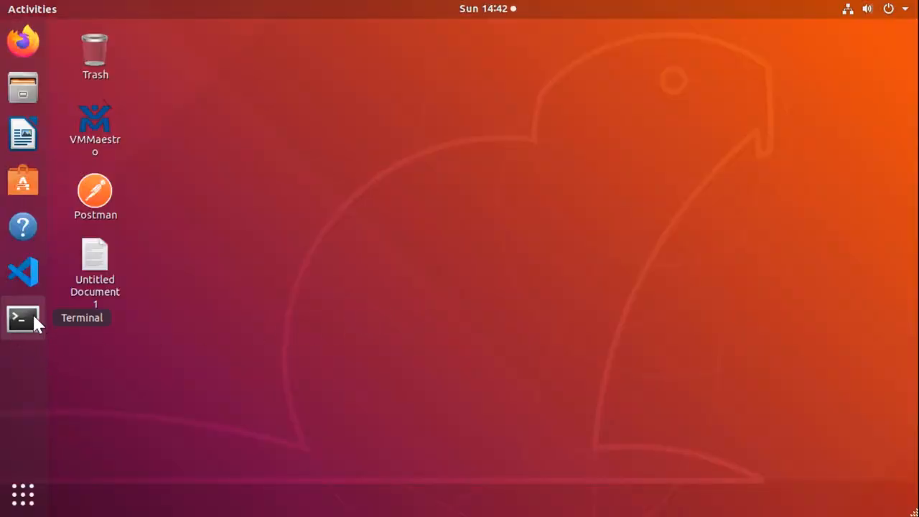
Launch a terminal, move into Documents/genie, and activate the virtual environment via bin/activate.
click(23, 318)
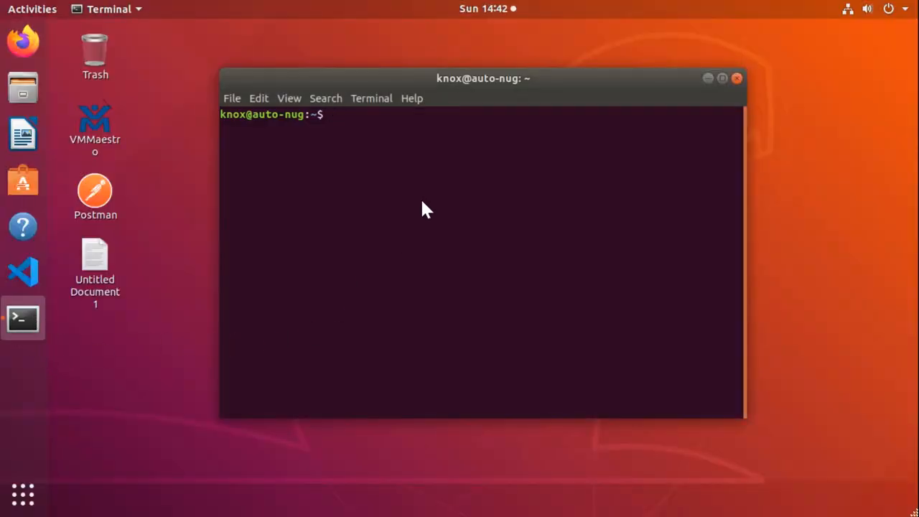
text(cd D)
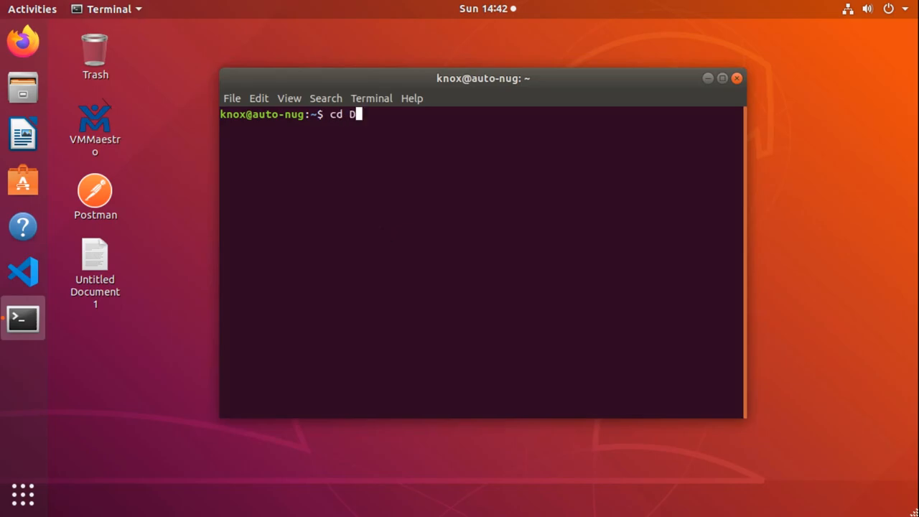
text(ocument)
text(cd genie)
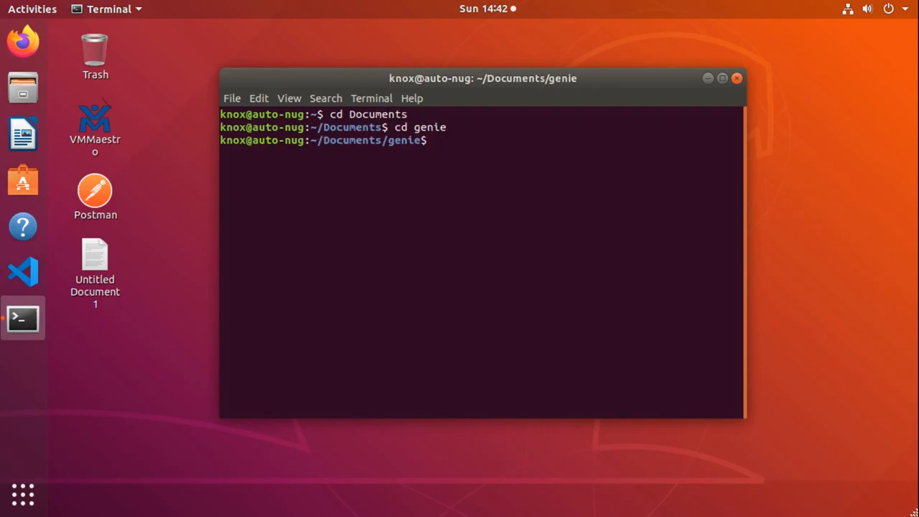
text(source bun)
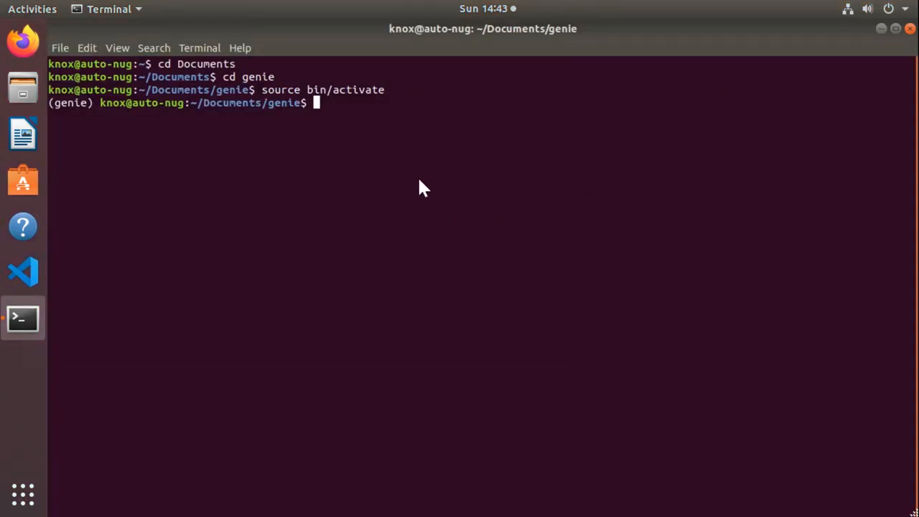
Create a new empty file mygenie.py in the nano editor.
text(nano)
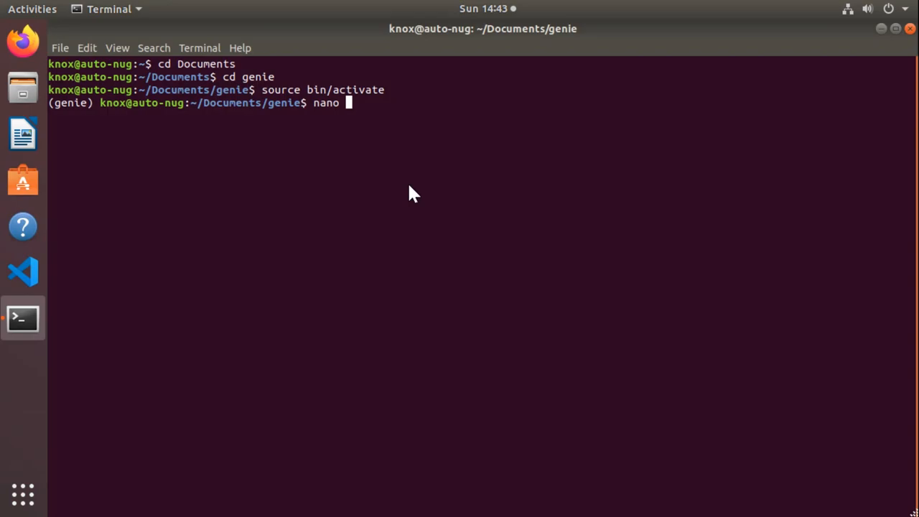
text(my)
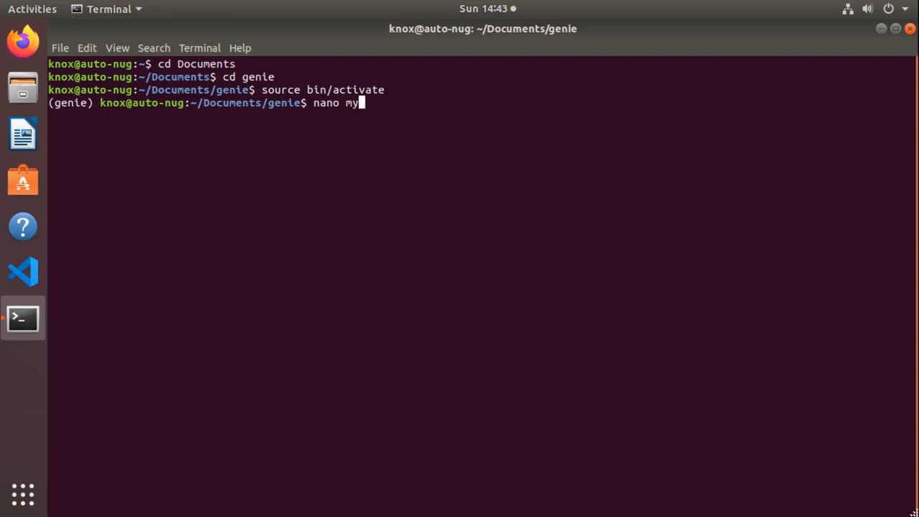
text(genie.py)
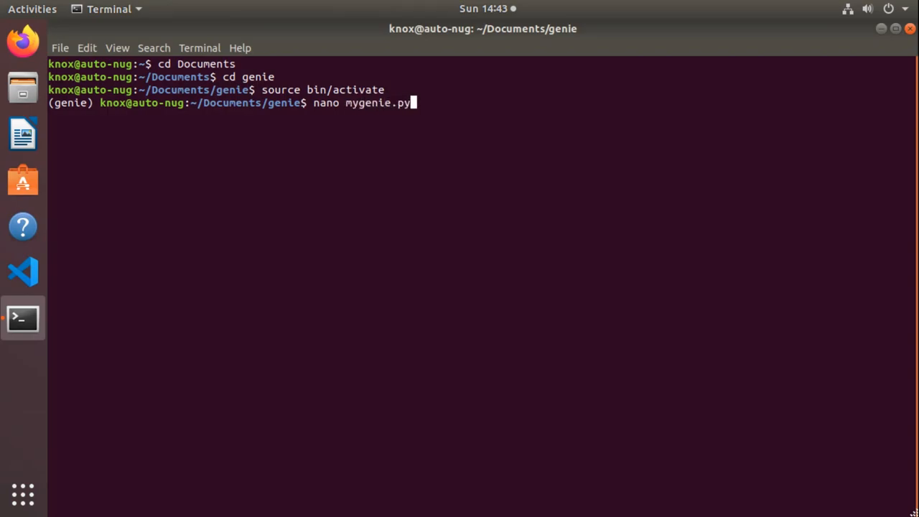
key(Return)
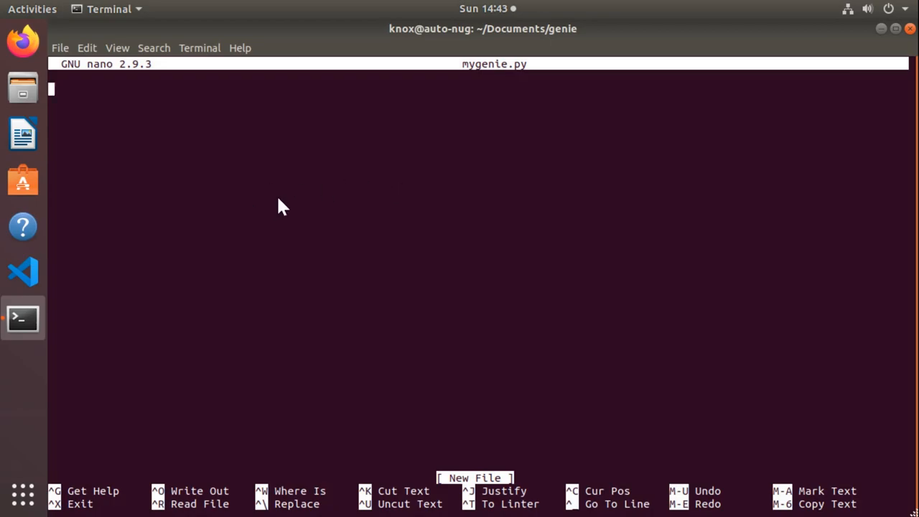
mouse_move(486, 338)
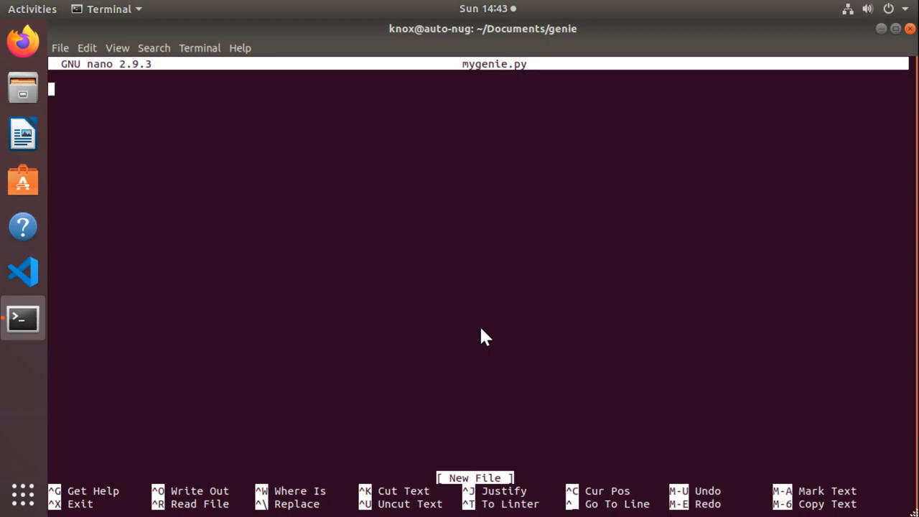
Write the line 'from genie.testbed import load'.
text(from t)
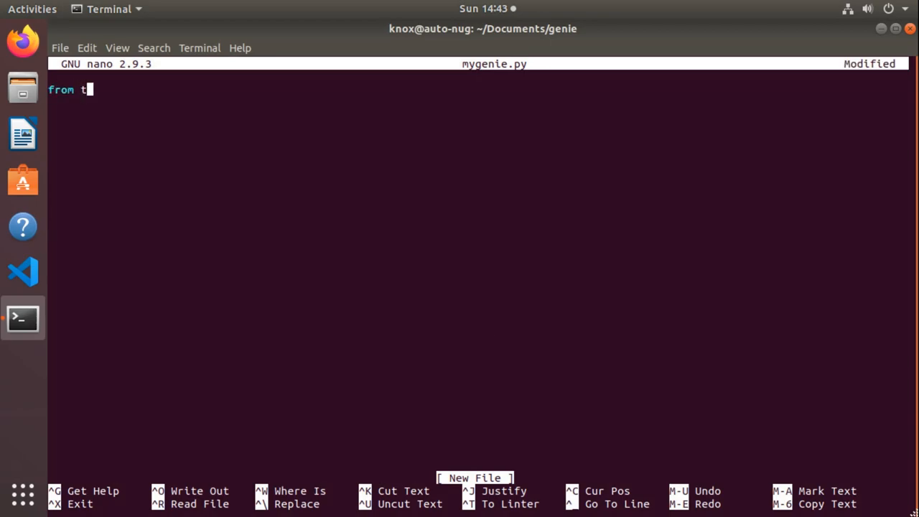
text(enie)
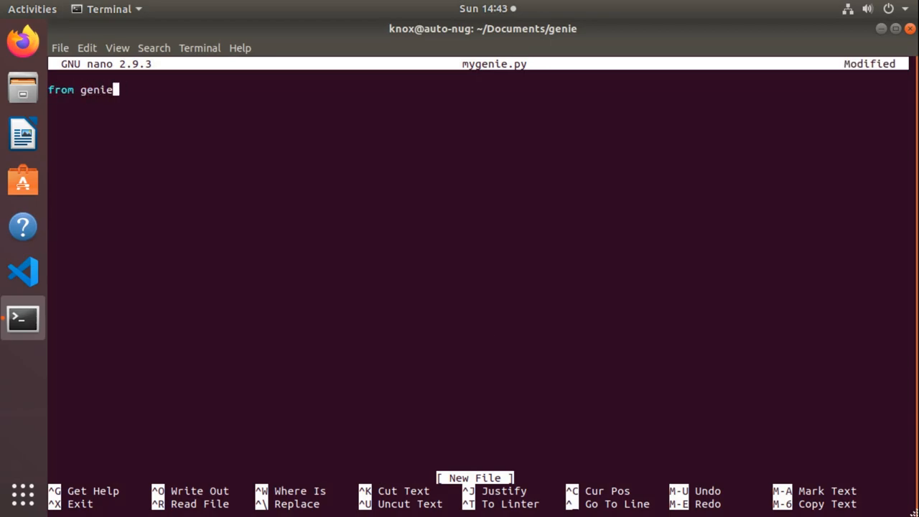
text(.testbed import load)
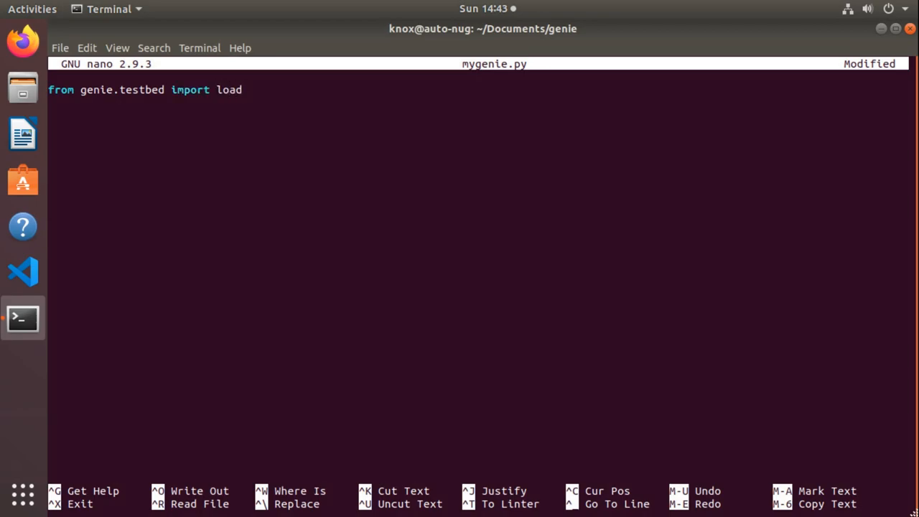
Write the line testbed = load('yaml/testbed.yml').
text(testbed)
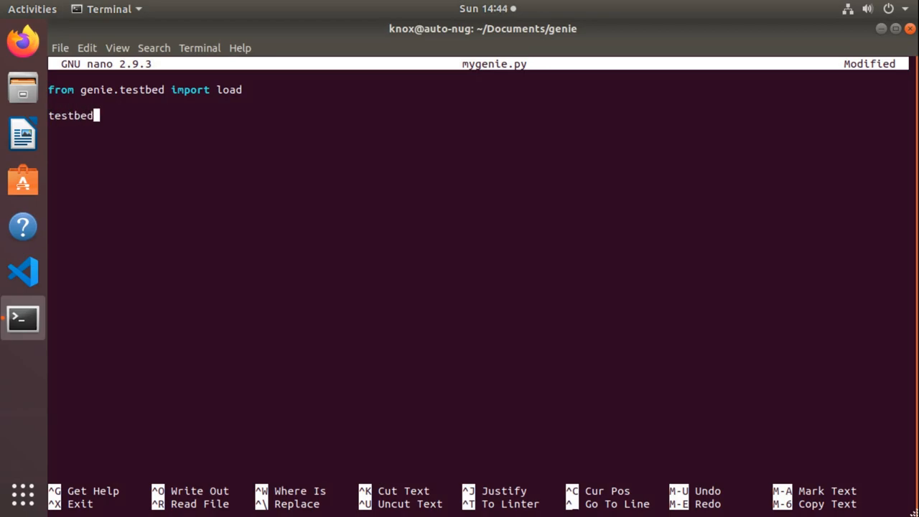
text(= load)
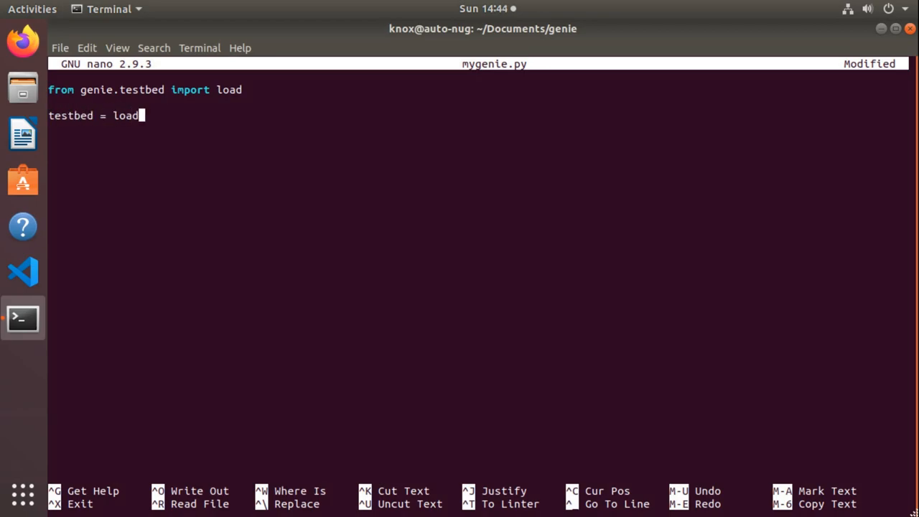
text(('yaml)
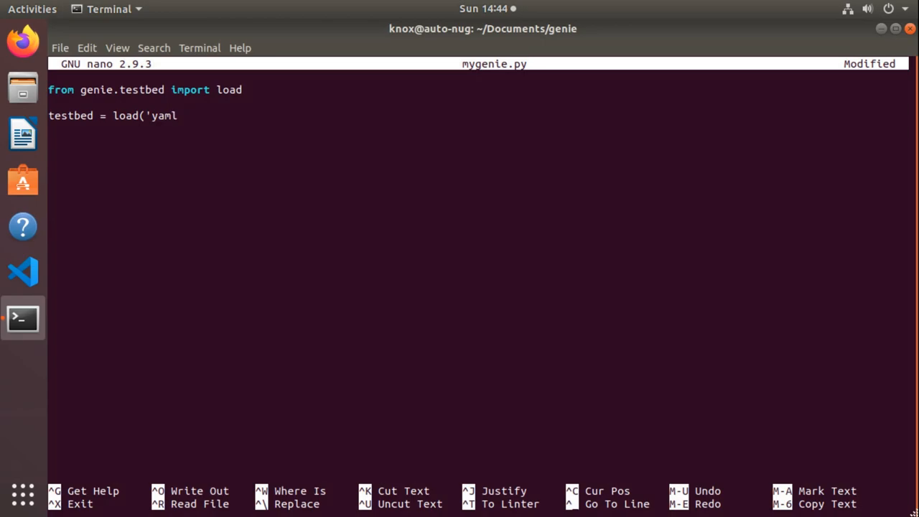
text(///te)
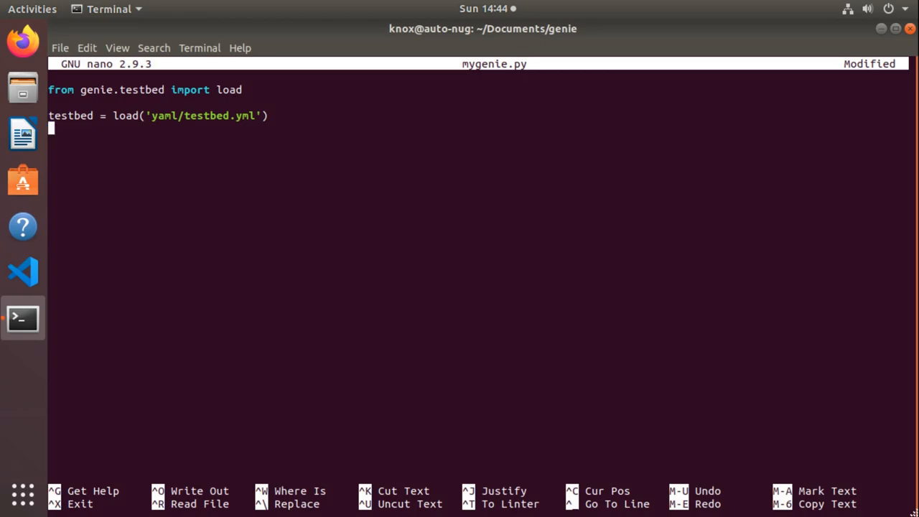
Write the line device = testbed.devices['knoxlabCisco'].
text(devic)
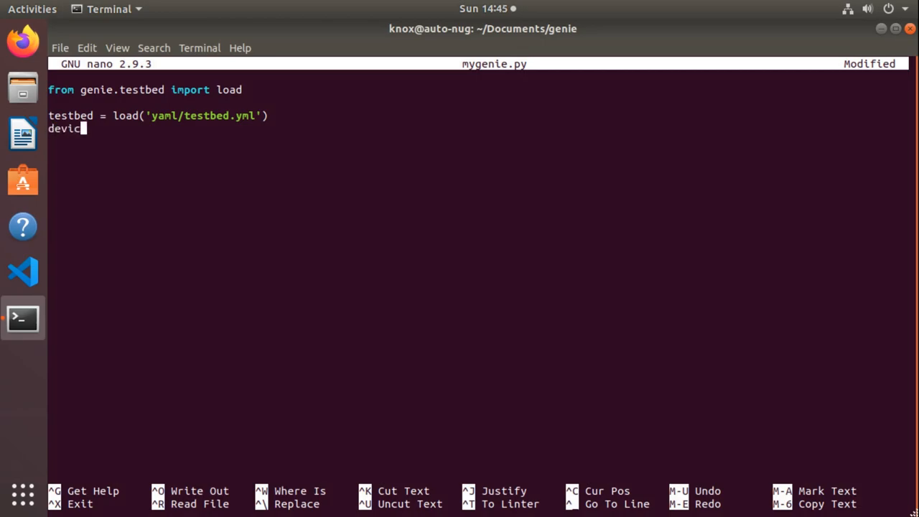
text(e)
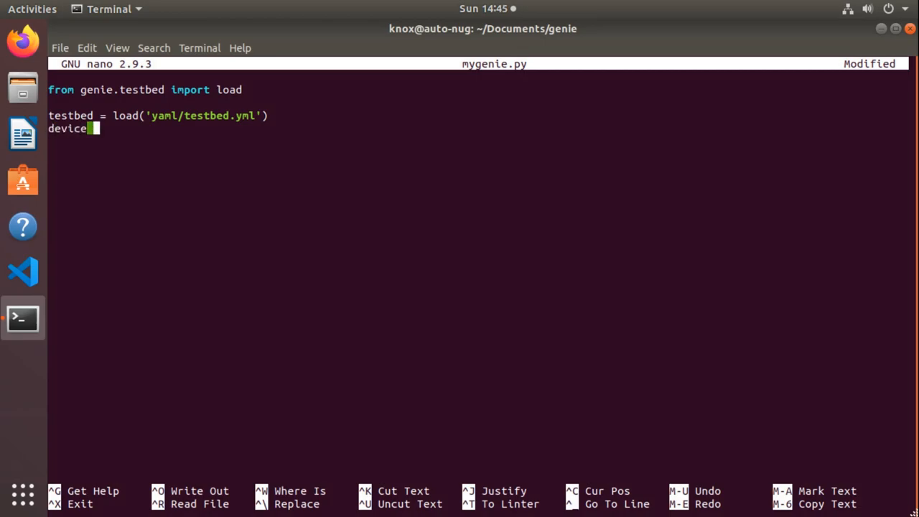
text(=)
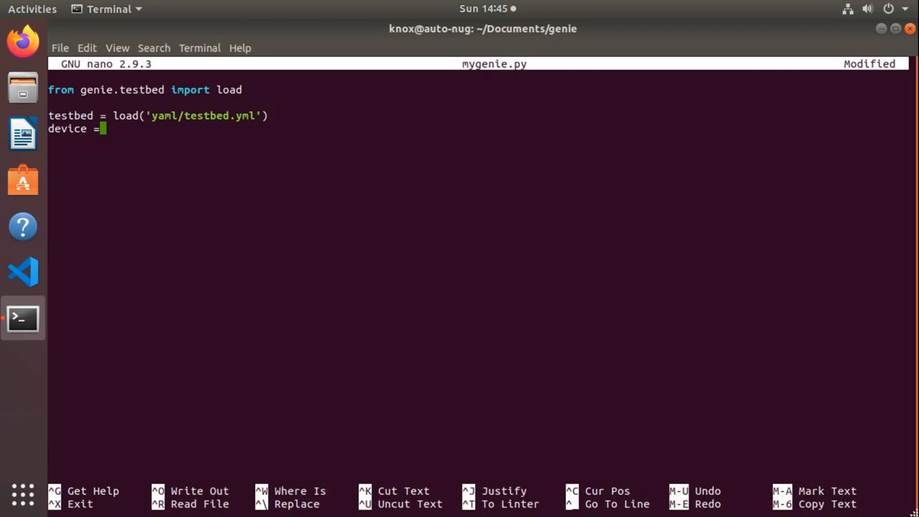
text(testbed.devices[[[[[[[[[[[[[[[[)
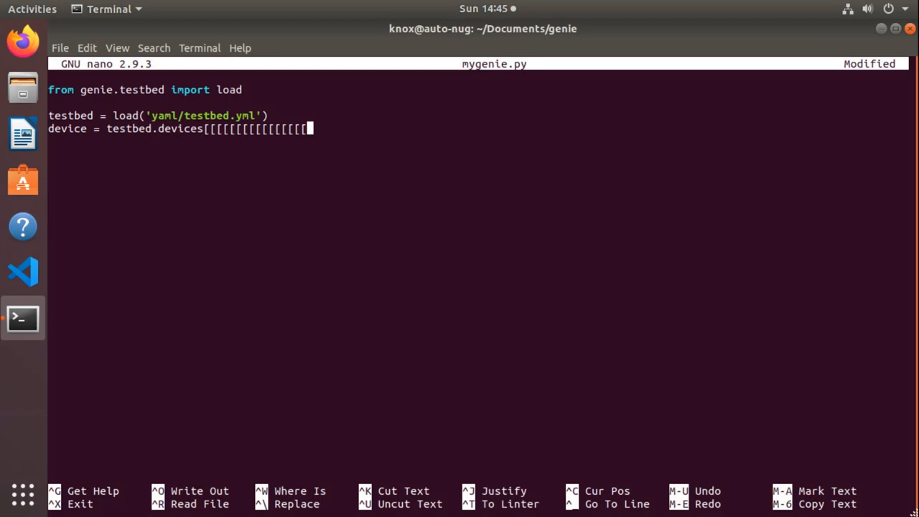
text('knox)
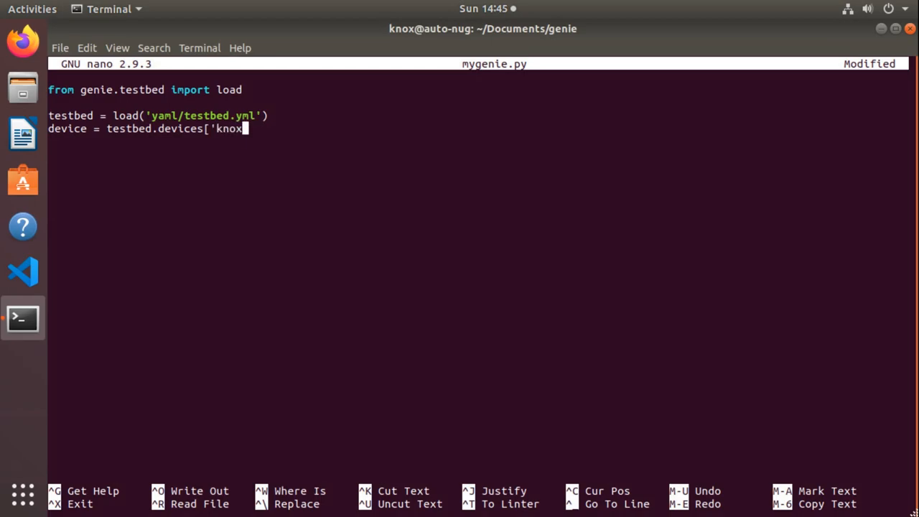
text(labCisc)
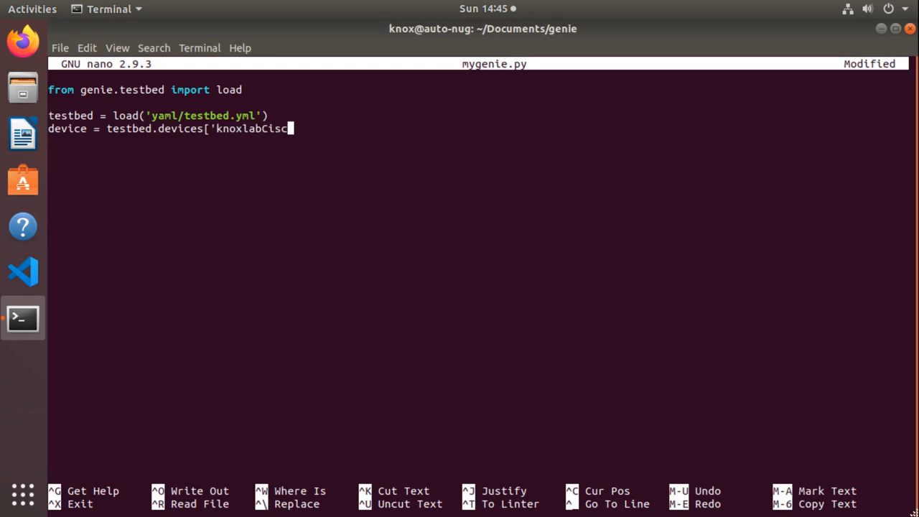
text(o'])
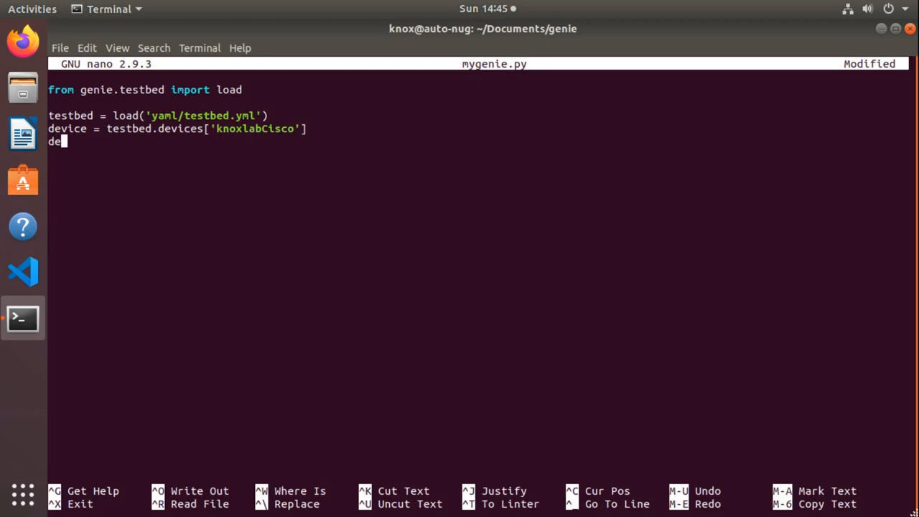
Write the line device.connect() to open the switch connection.
text(vice.connect())
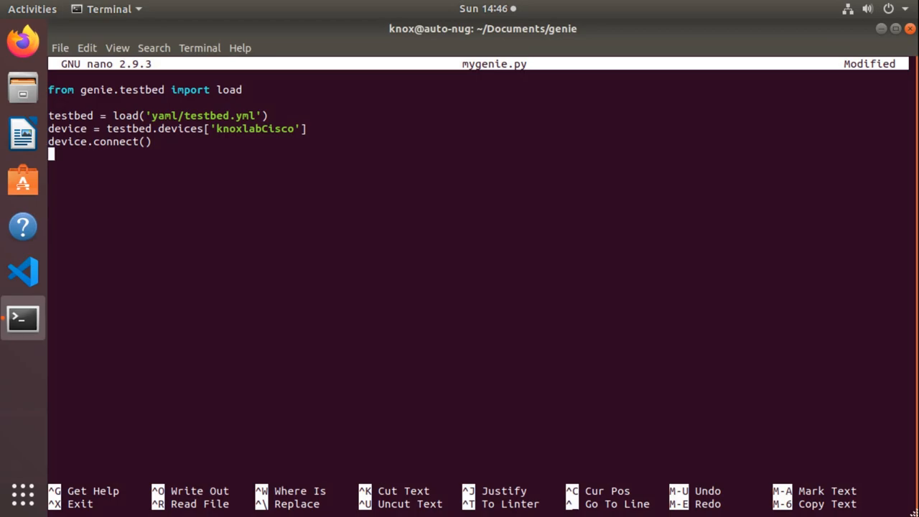
Write the line response = device.parse('show version').
text(response)
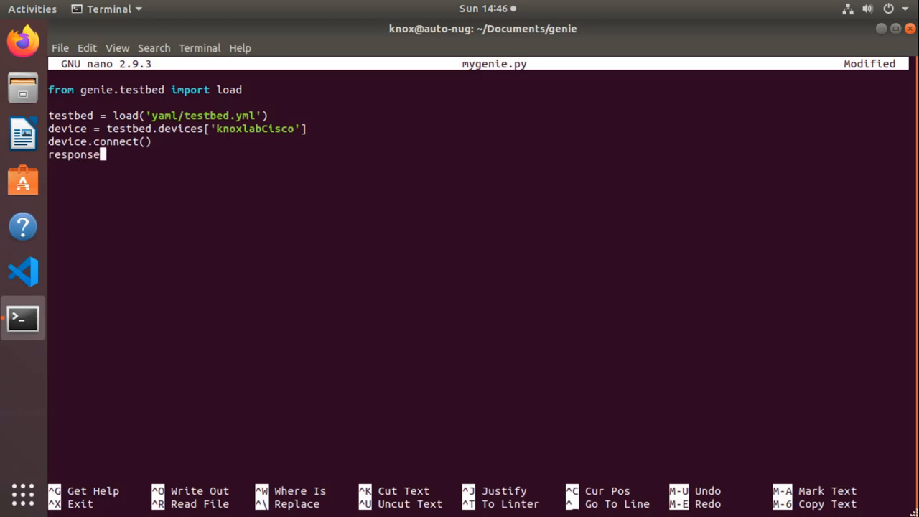
text(=)
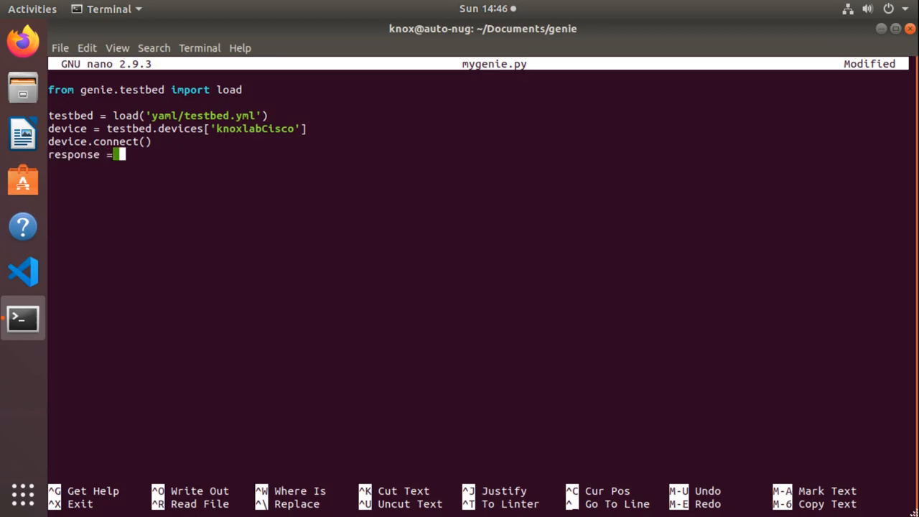
text(device)
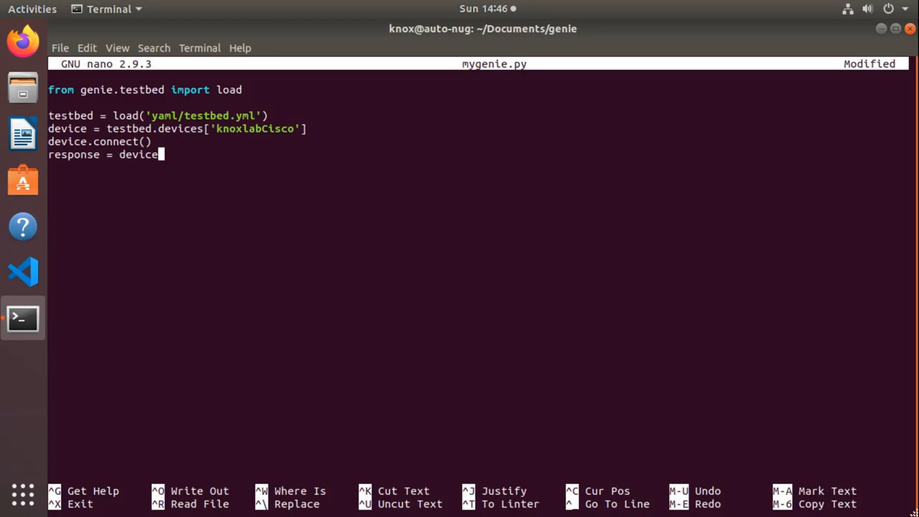
text(.parse('''''''''''')
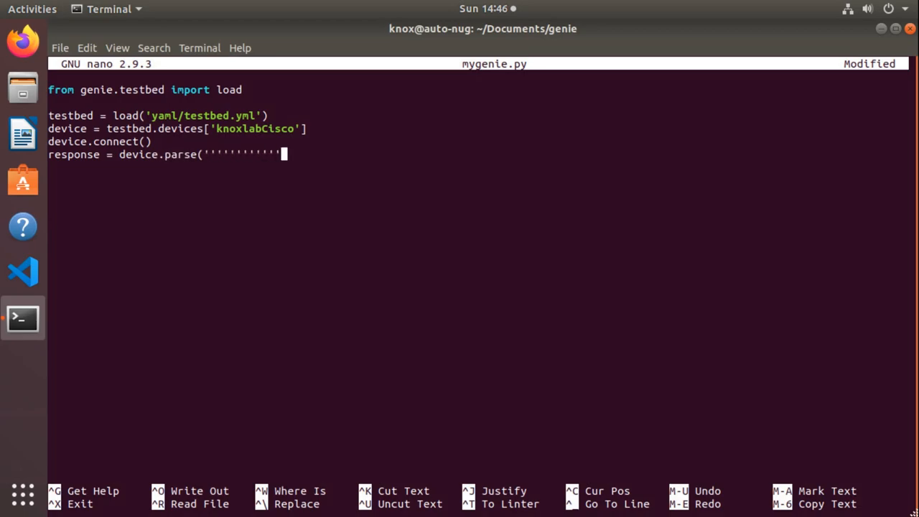
text(show ve)
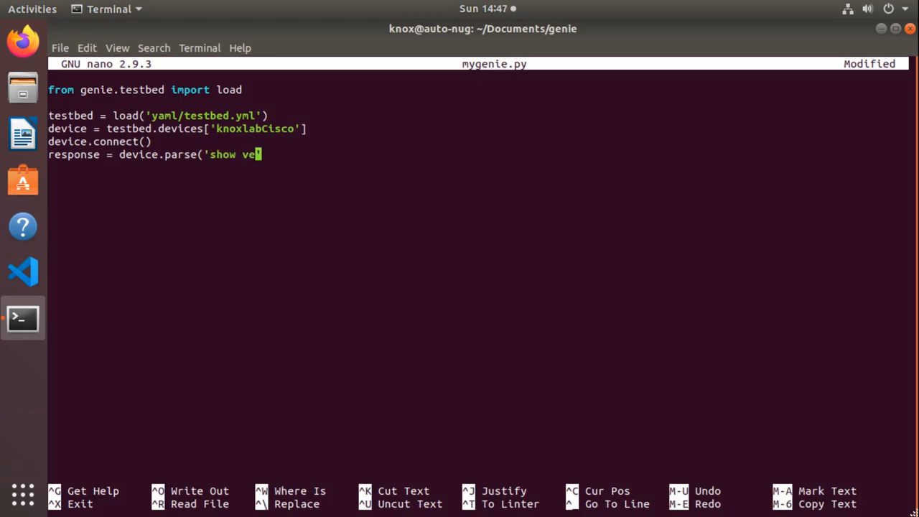
text(rsion'))
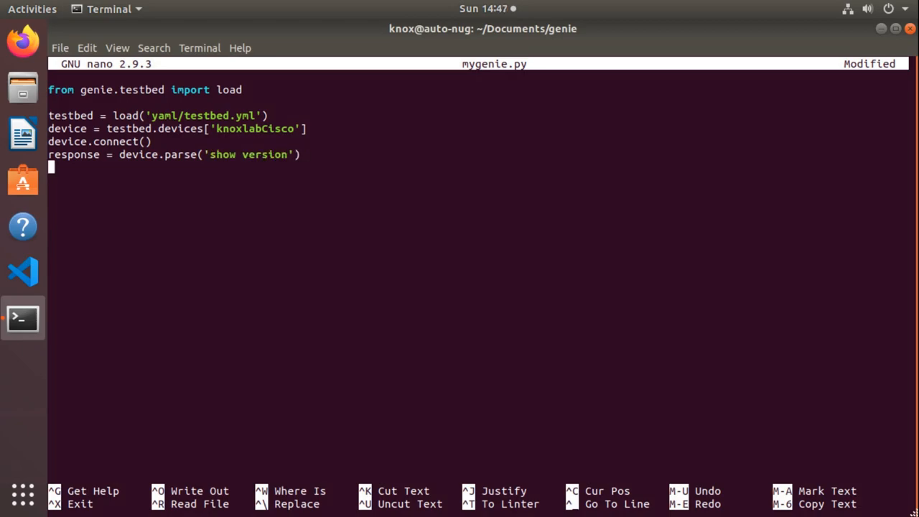
Add print(response), then save mygenie.py and exit nano.
text(print()
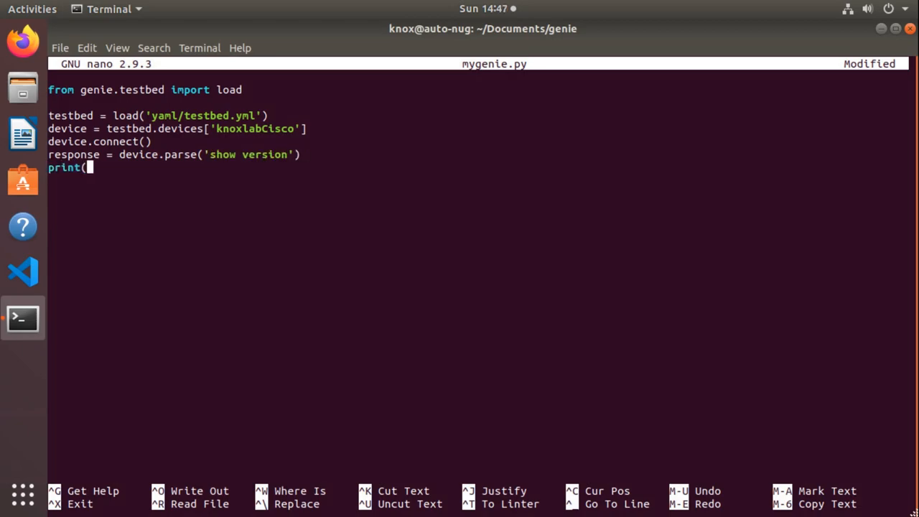
text(response))
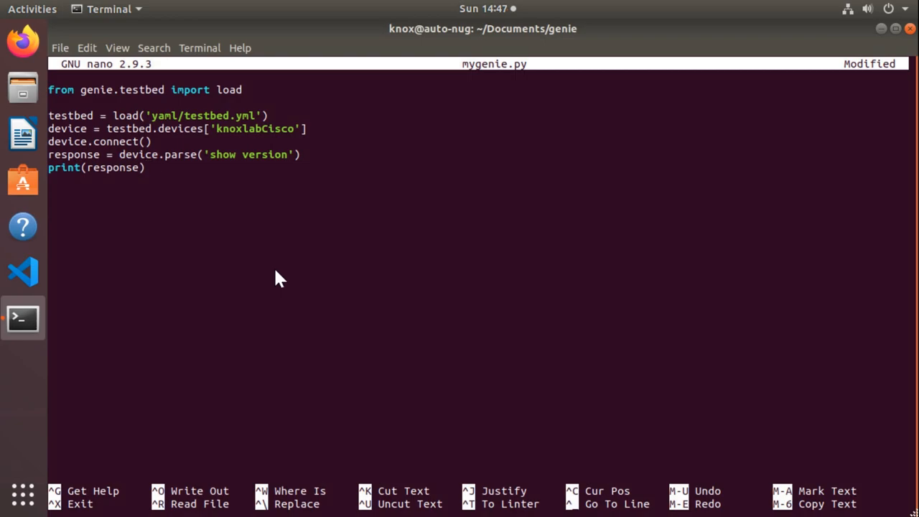
key(ctrl+x)
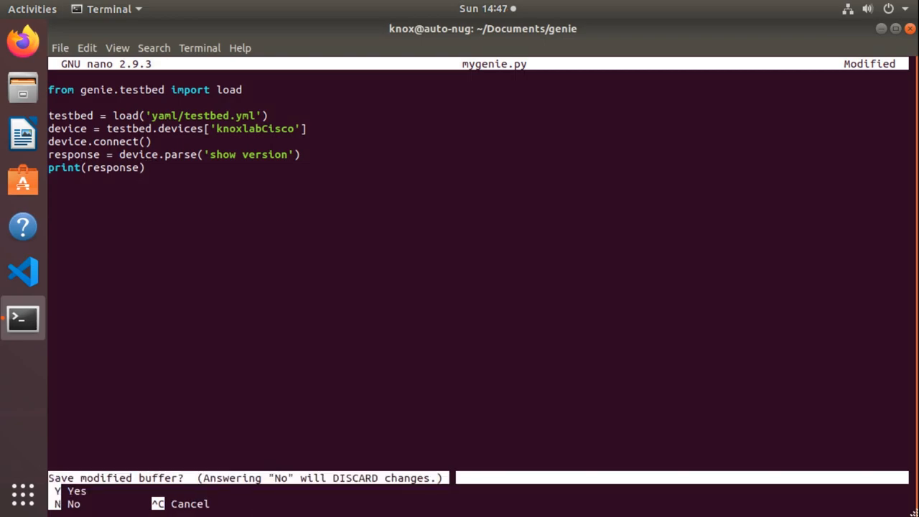
key(y)
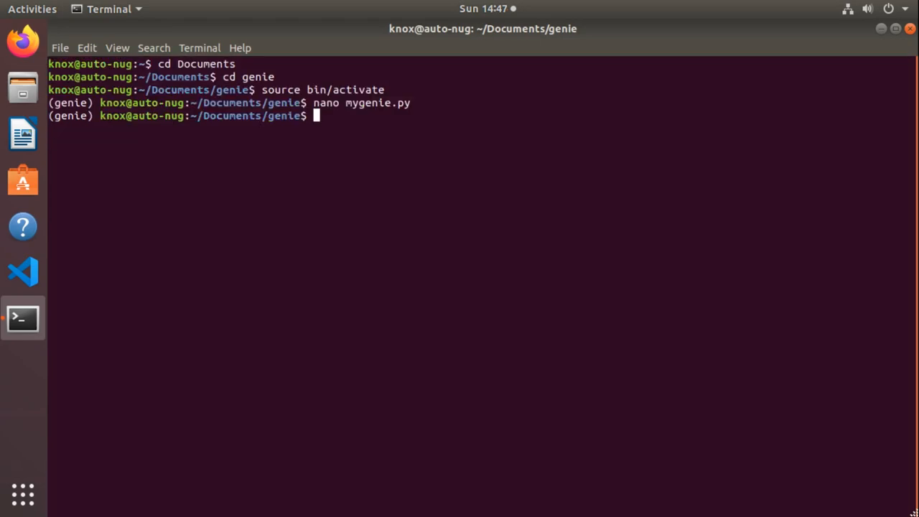
Run 'python mygenie.py' to connect to the switch and print the parsed show version.
text(py)
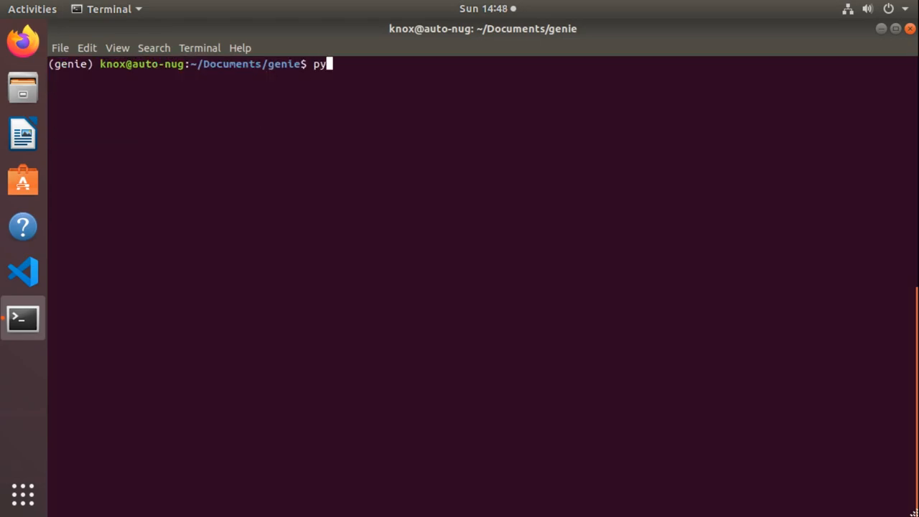
text(thon)
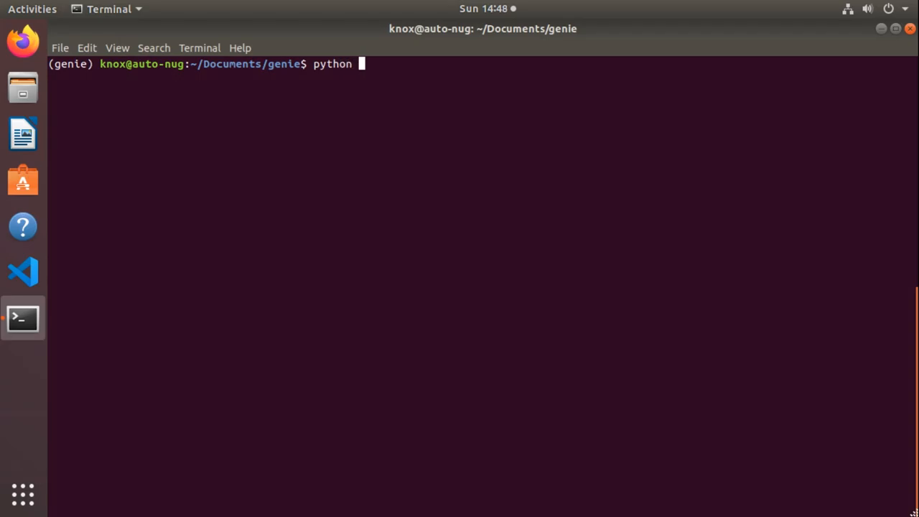
text(mygen)
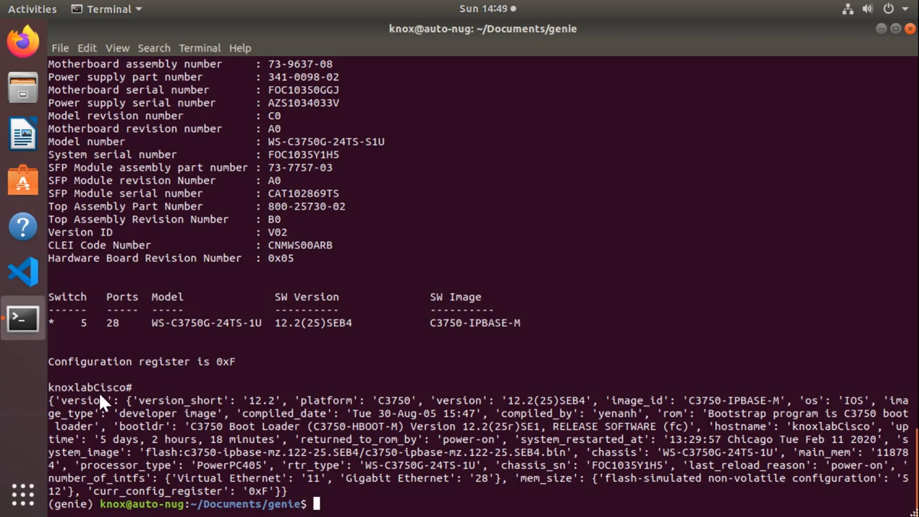
mouse_move(244, 503)
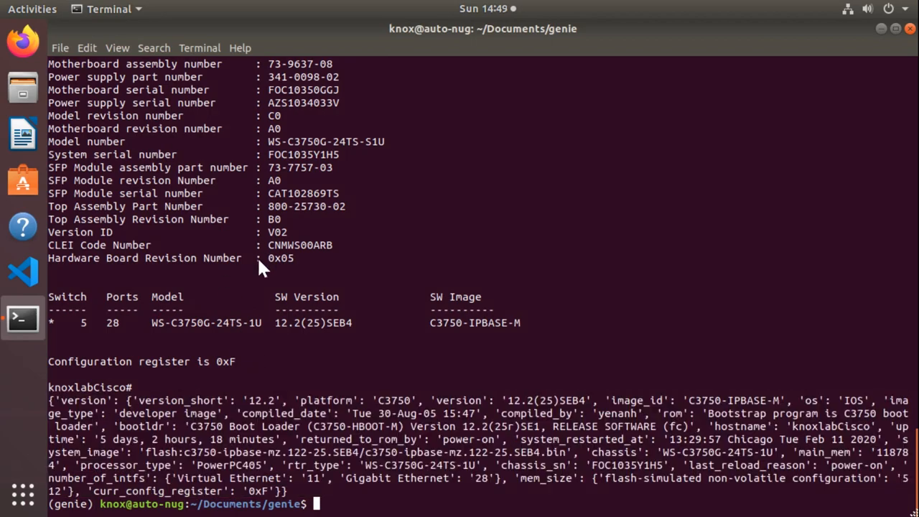
scroll(down, 3)
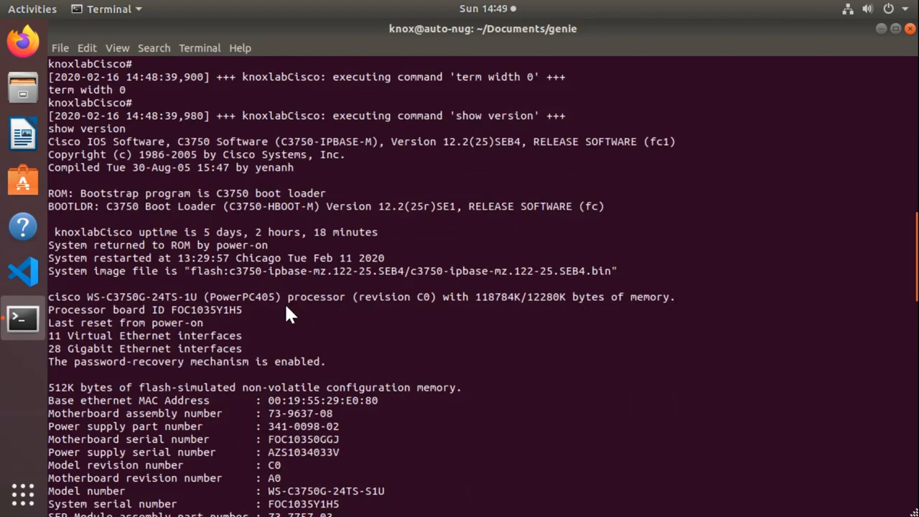
scroll(down, 3)
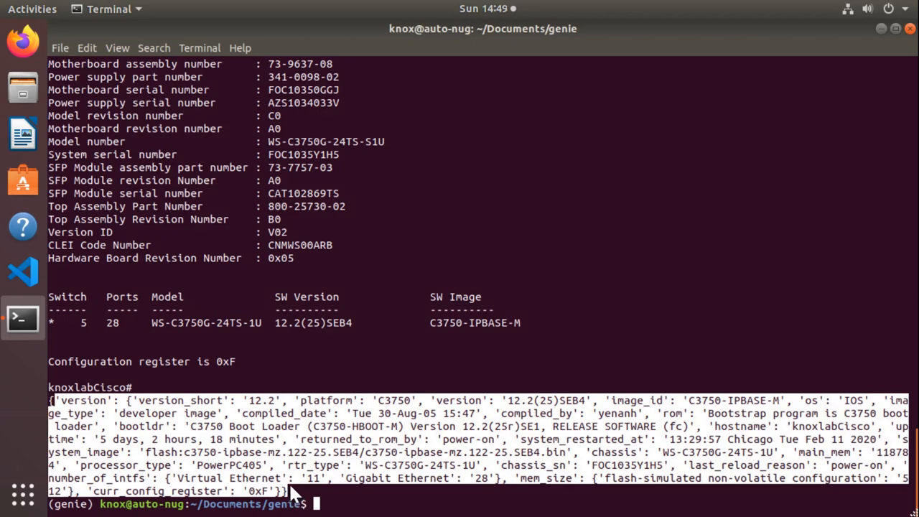
mouse_move(293, 480)
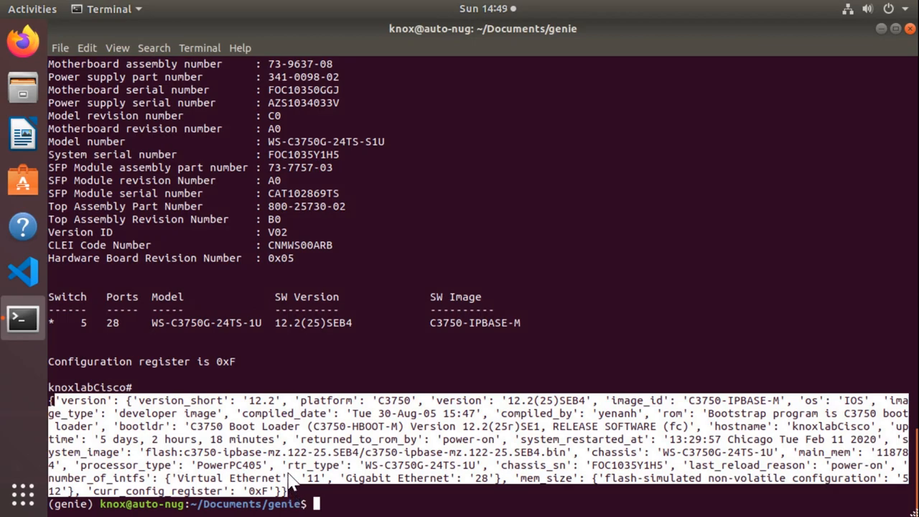